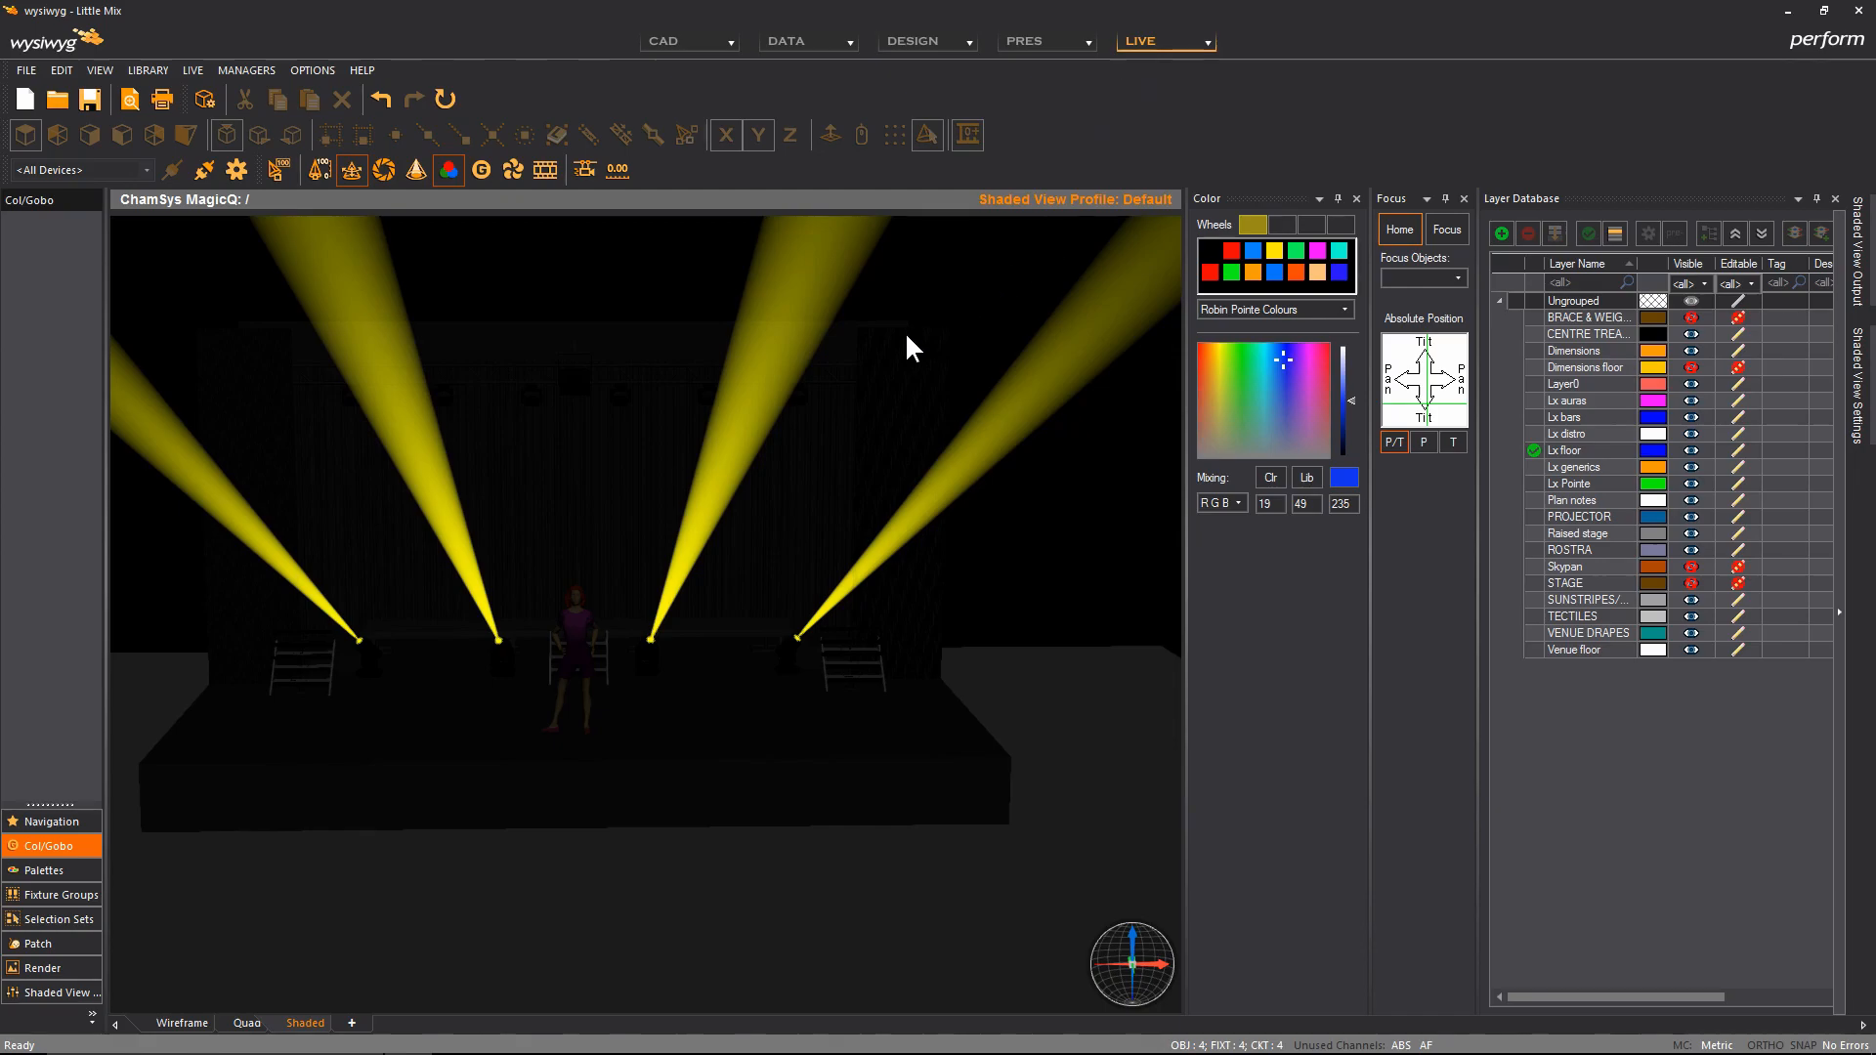
# Right-click the shaded stage view to bring up its context menu with Select Fixtures By Type.
pyautogui.rightClick(909, 347)
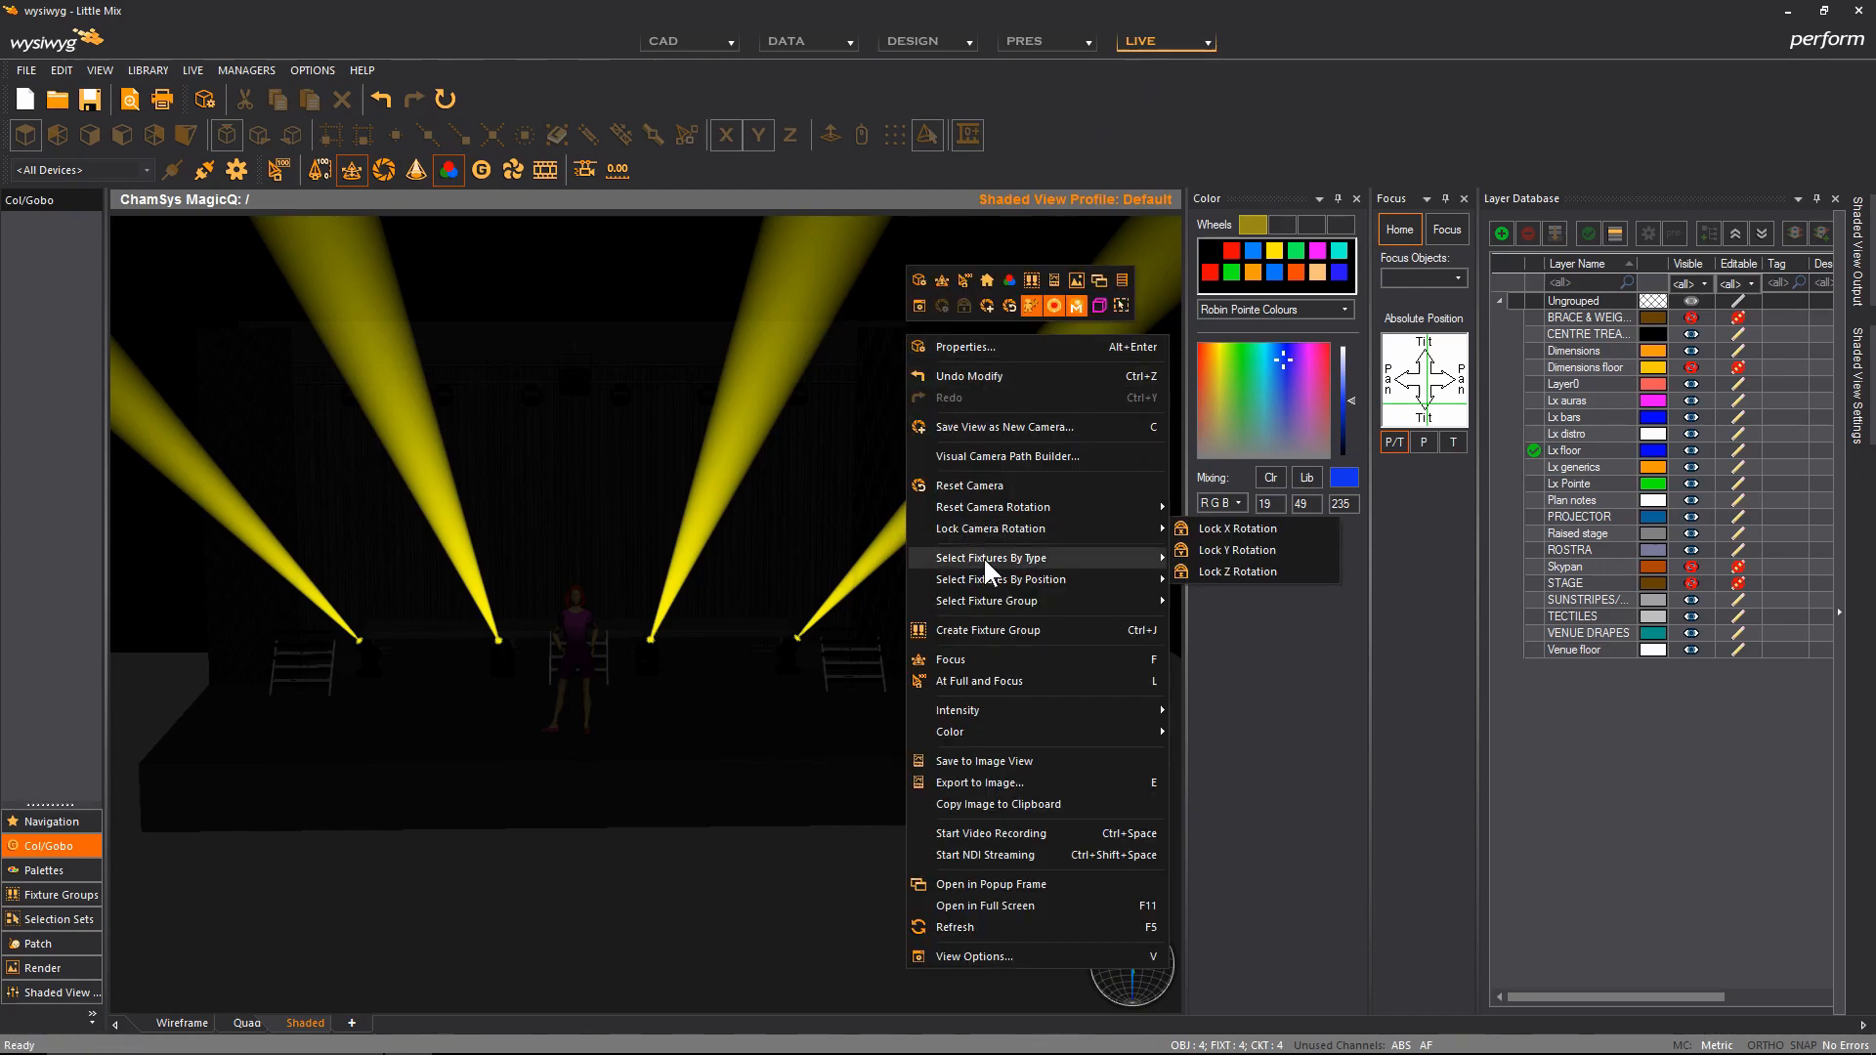